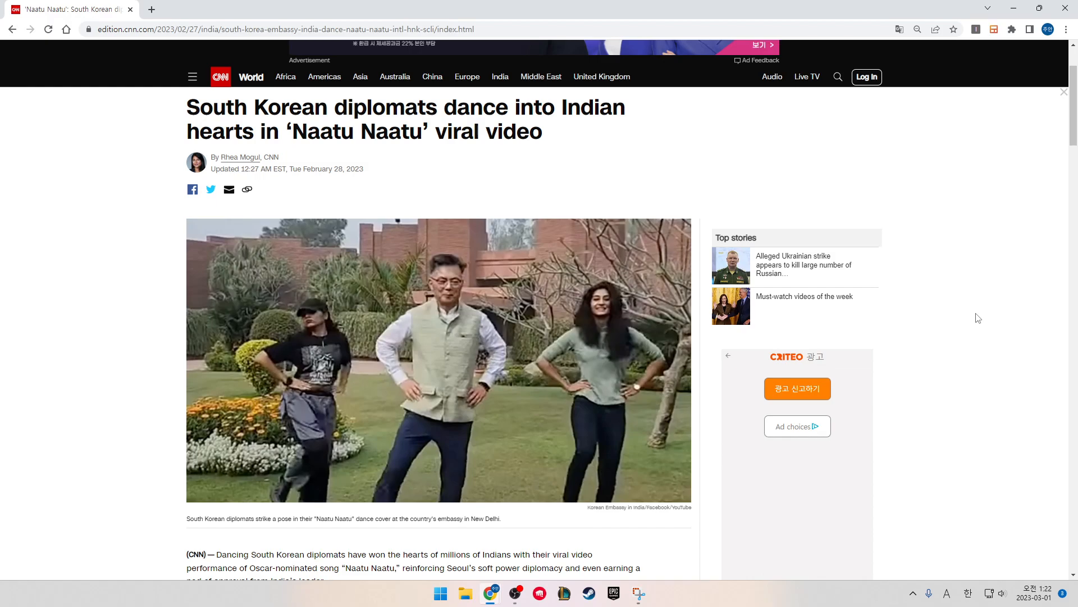
scroll(down, 3)
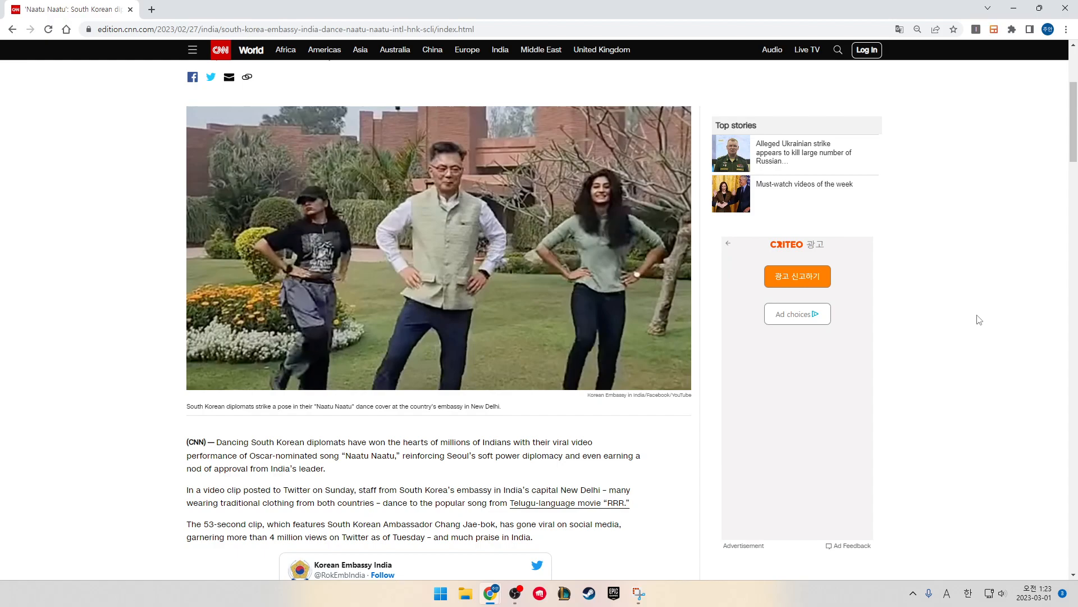
scroll(down, 3)
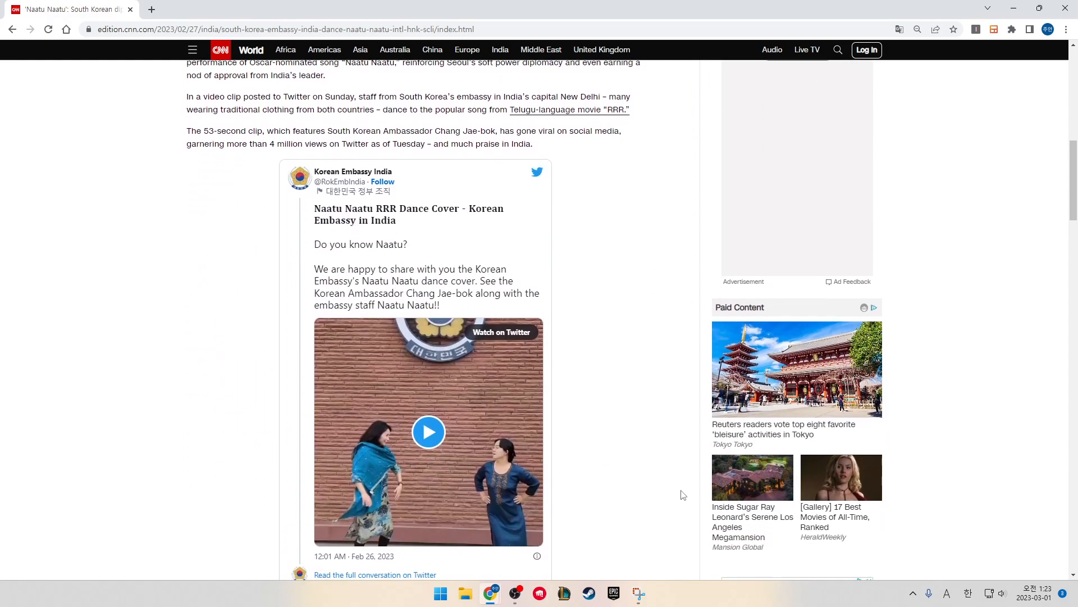
scroll(down, 3)
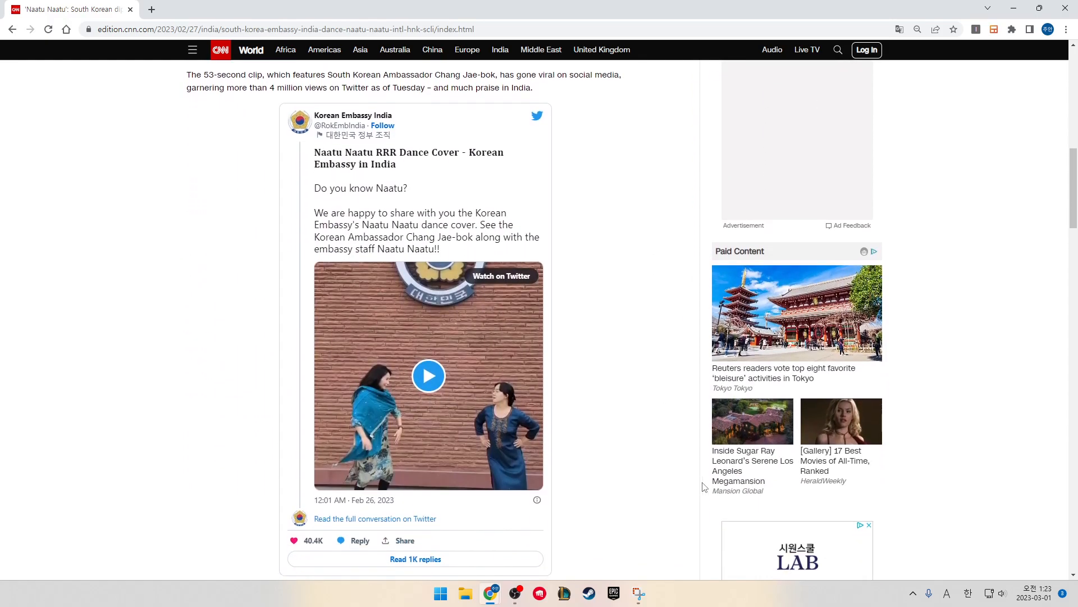
scroll(down, 3)
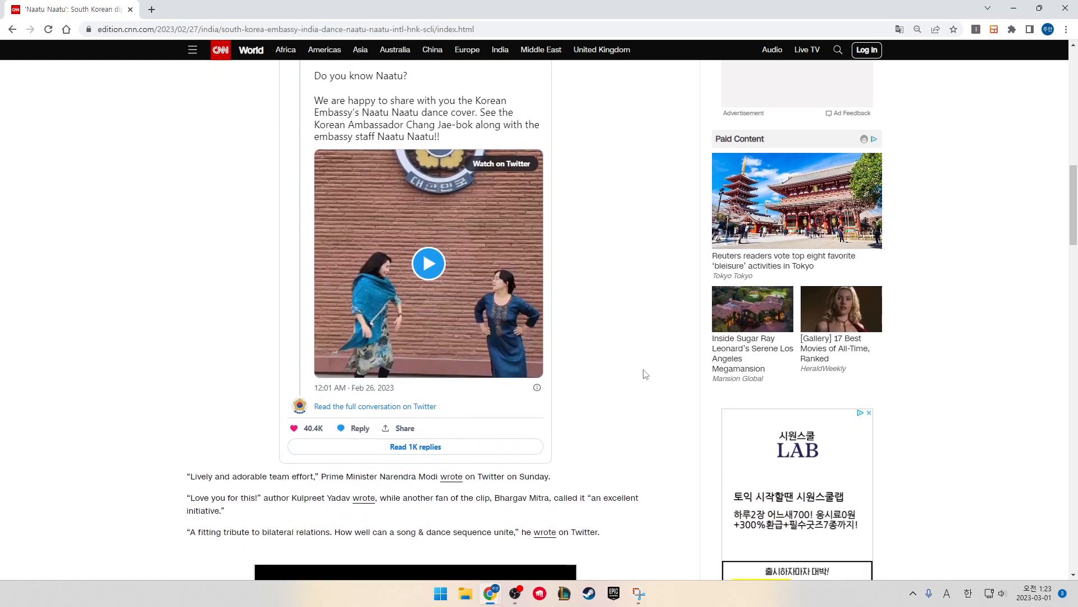
scroll(down, 3)
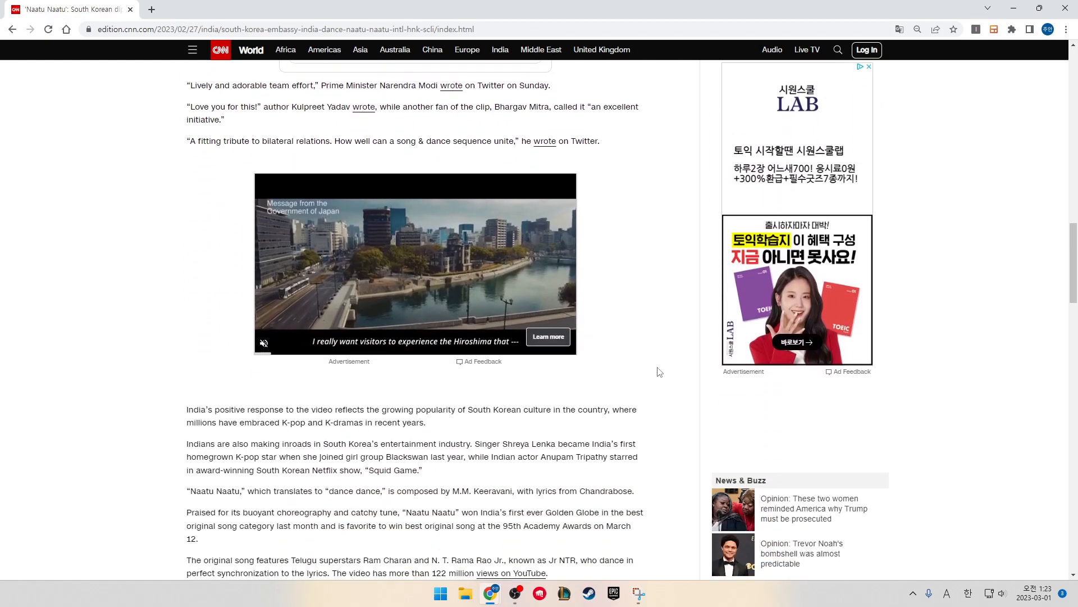
scroll(up, 3)
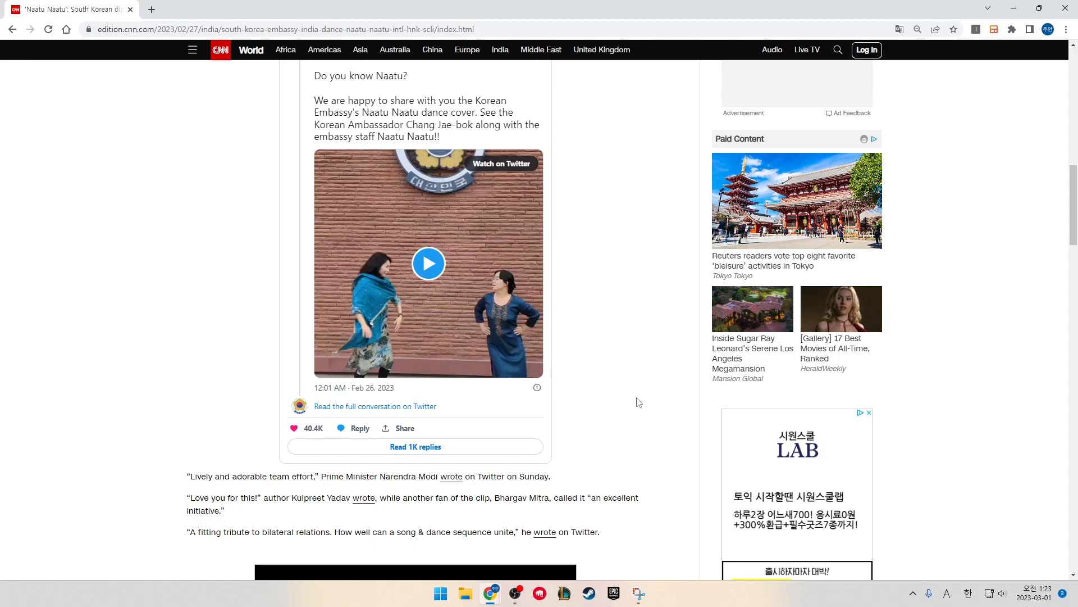
mouse_move(655, 397)
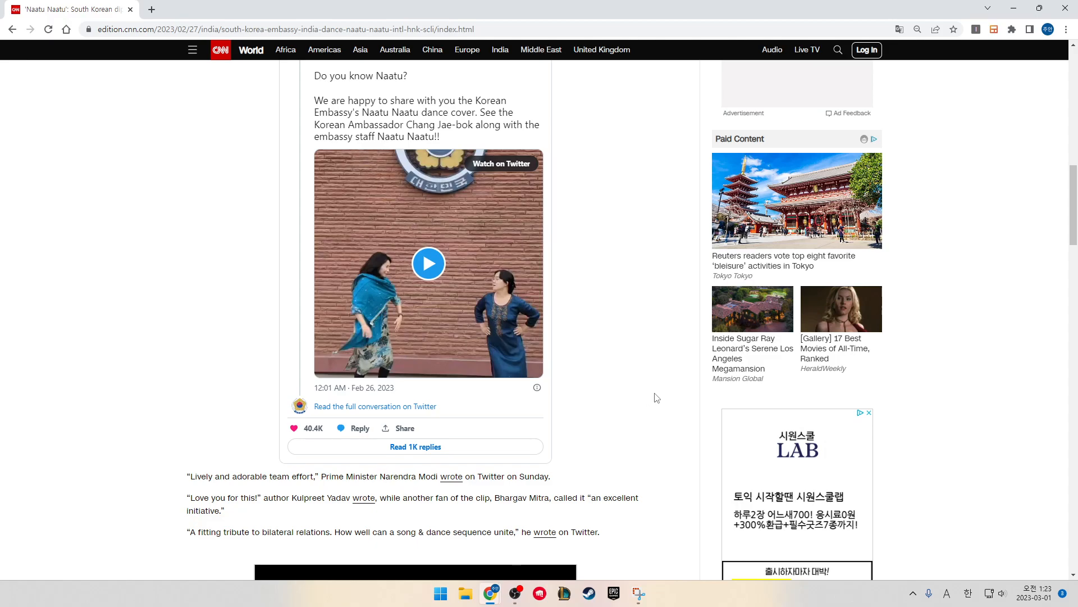
mouse_move(650, 380)
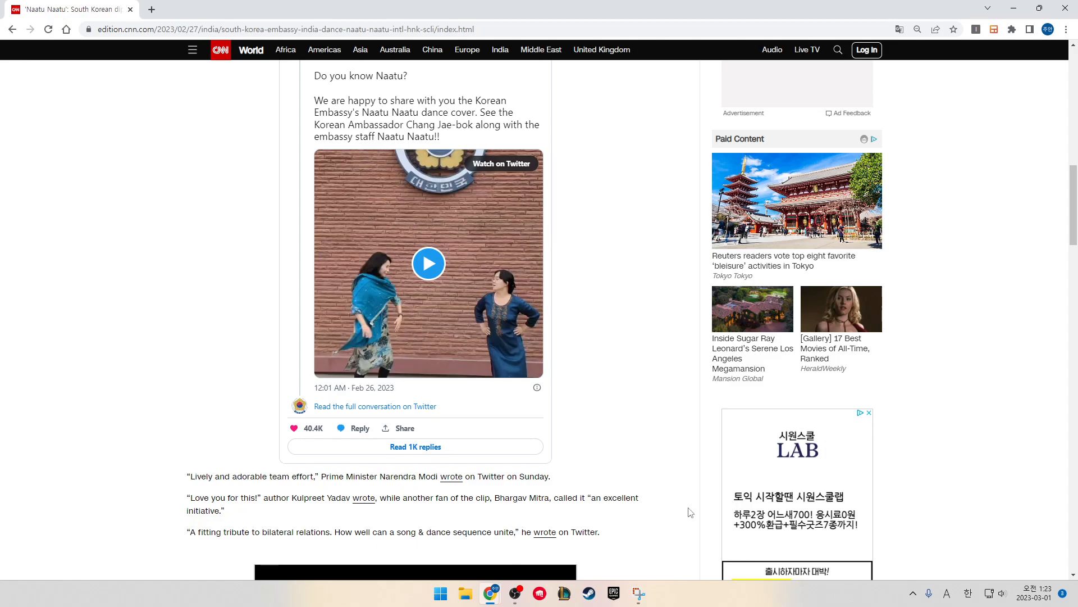
scroll(down, 3)
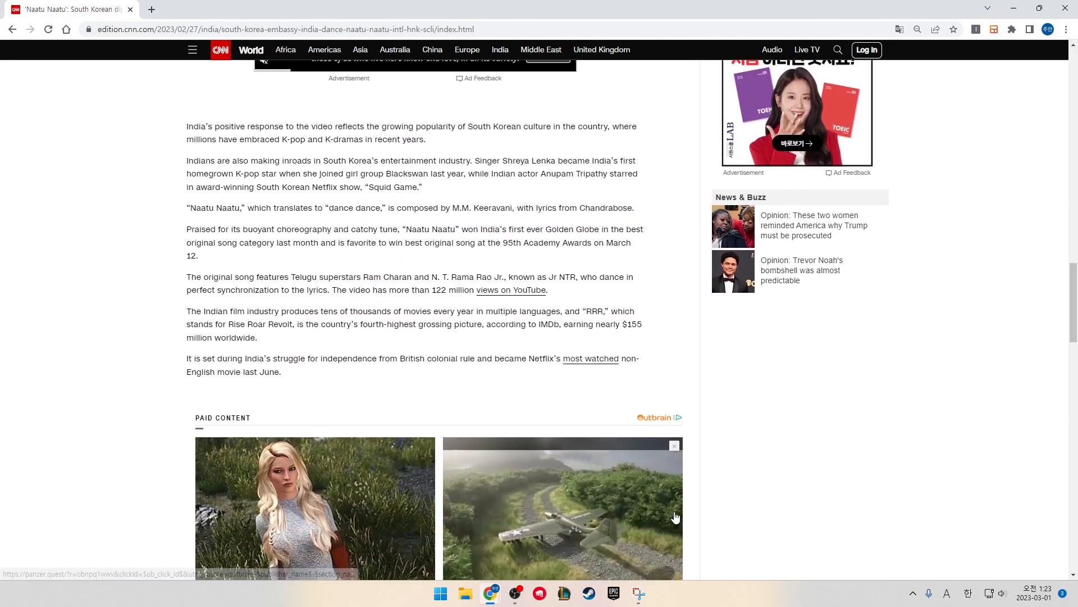